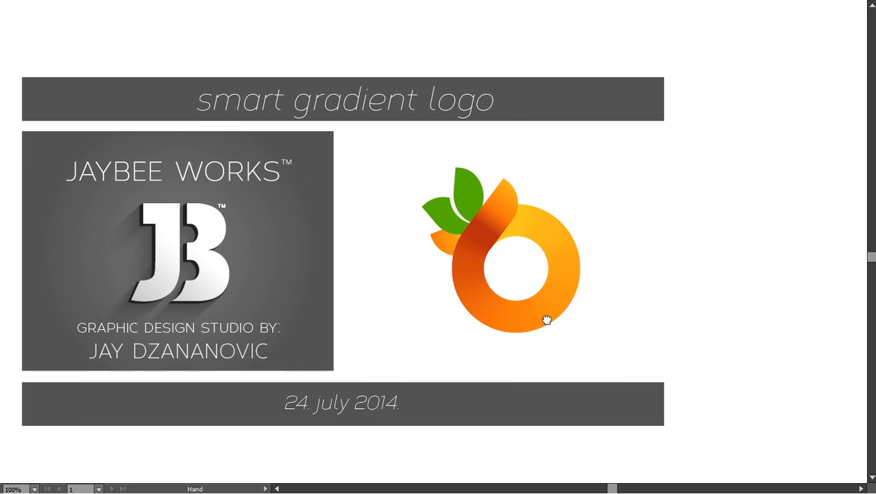
# Step: Pan the view from the title card to a blank area of the artboard below the logo
pyautogui.click(547, 320)
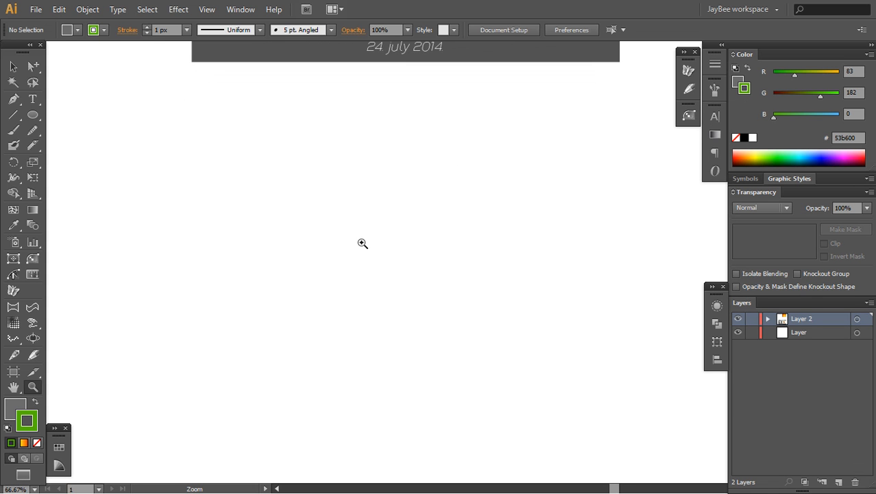
pyautogui.moveTo(32, 115)
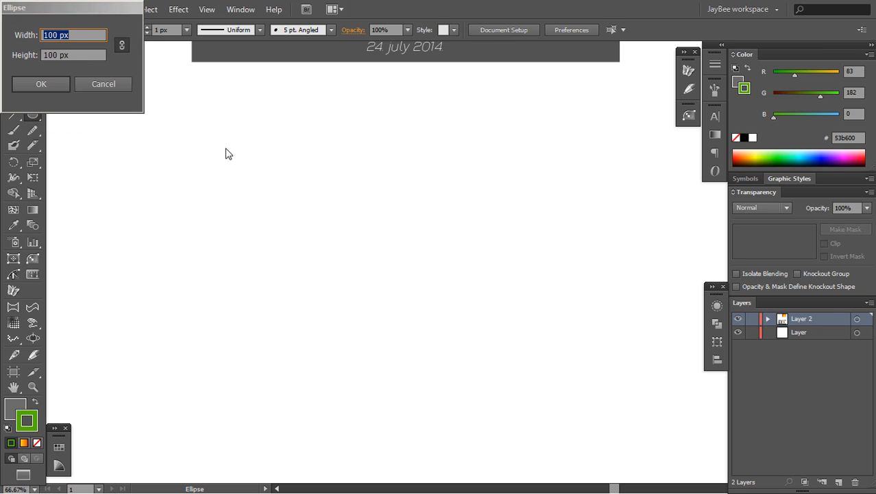
# Step: Add a 100 × 100 px circle and remove its fill, leaving only a thin outline
pyautogui.click(41, 83)
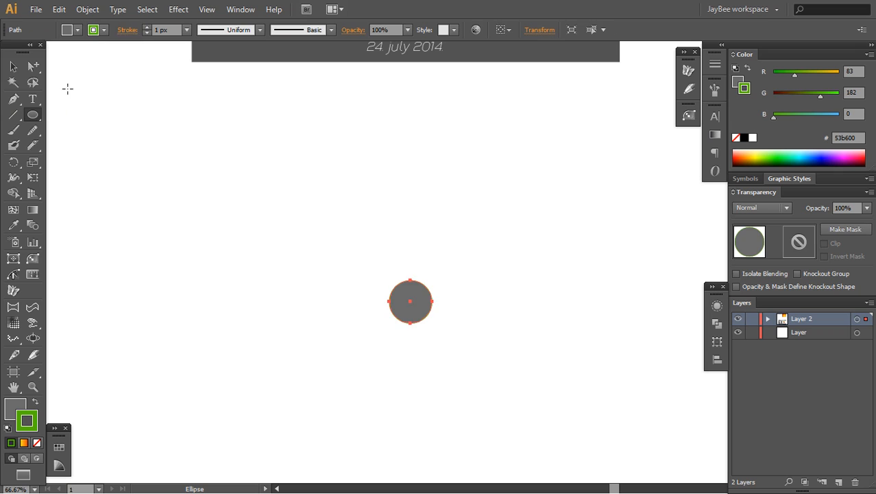
pyautogui.press('z')
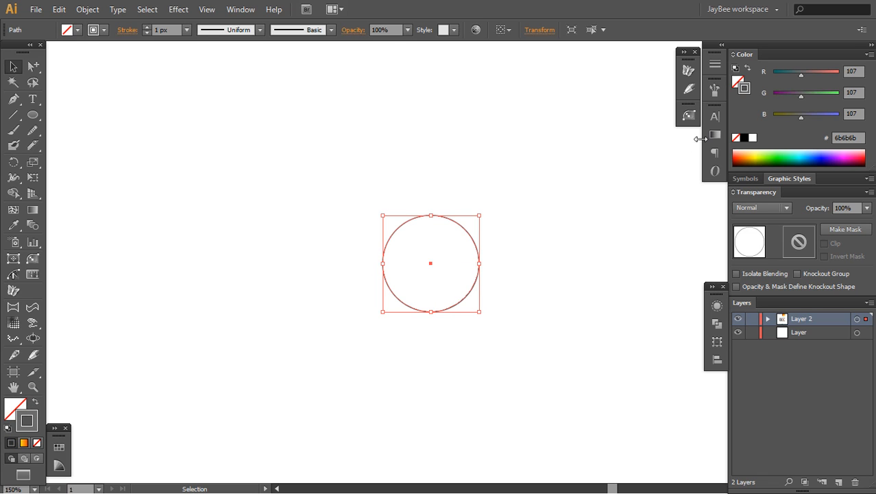
pyautogui.moveTo(715, 136)
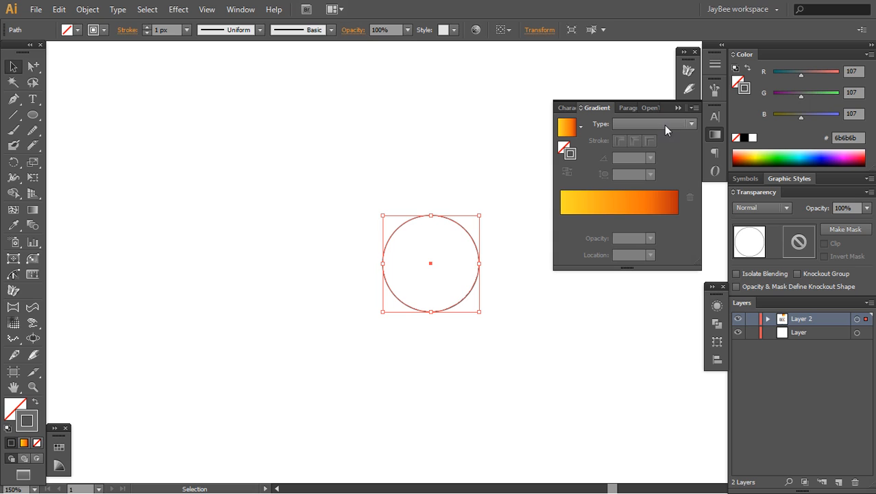
pyautogui.moveTo(620, 136)
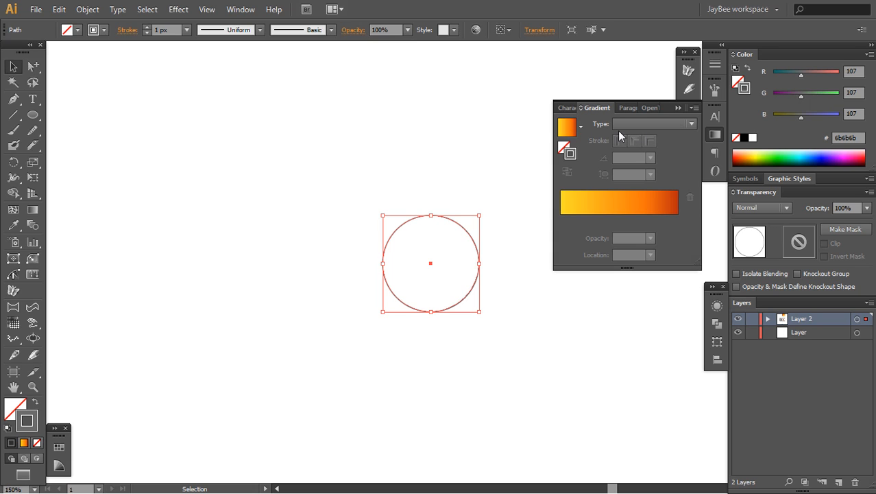
# Step: Apply the default yellow-to-red linear gradient to the circle's 1 px stroke and zoom in on it
pyautogui.click(566, 126)
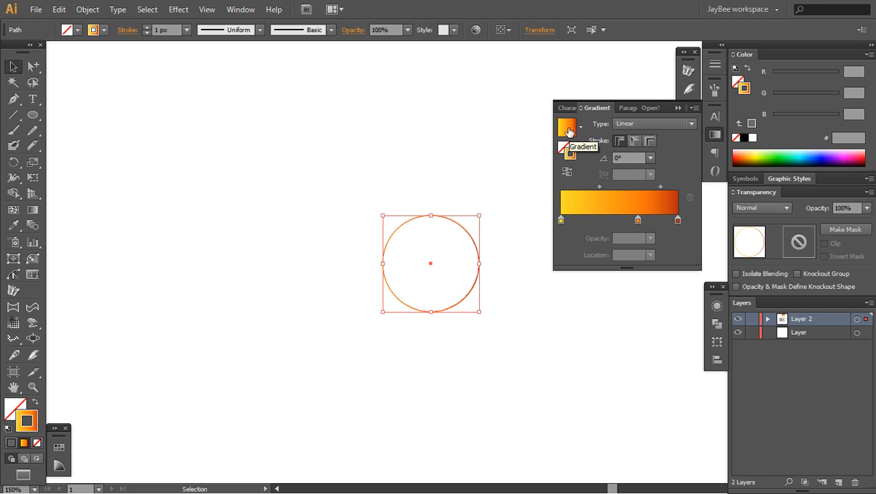
pyautogui.press('z')
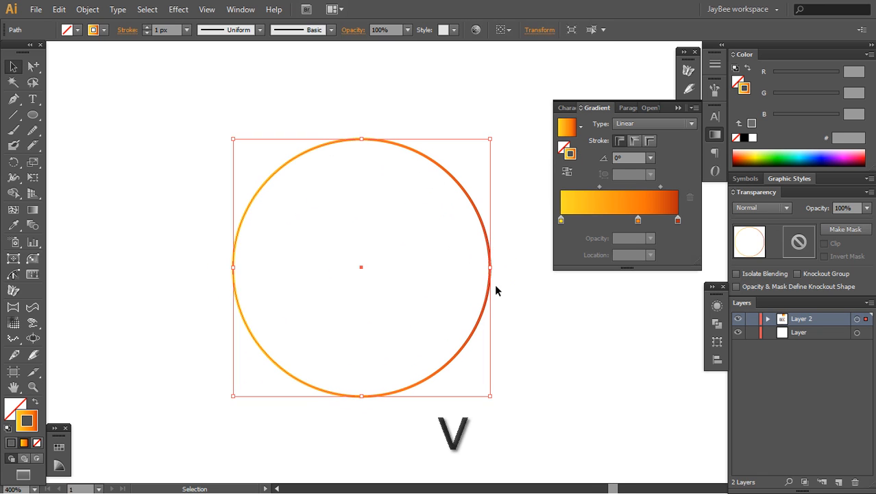
pyautogui.click(521, 255)
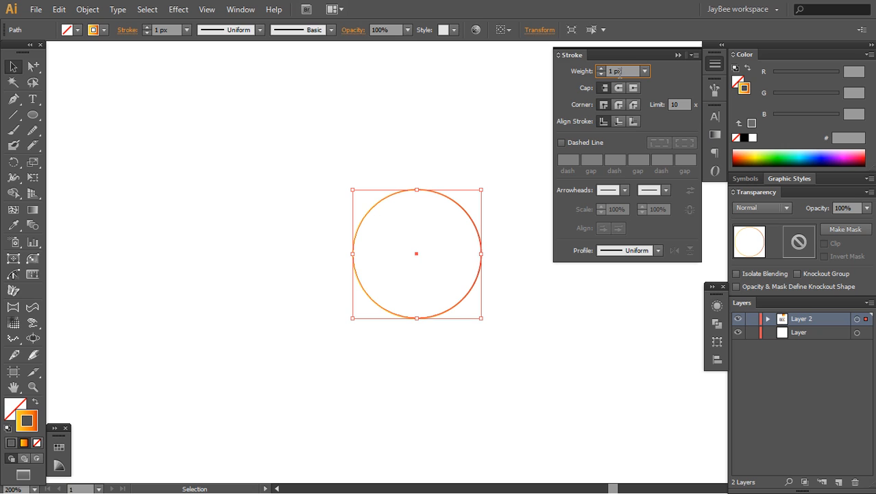
# Step: Raise the stroke weight from 1 px to 100 px so the circle reads as a solid gradient disc
pyautogui.press('shift+up')
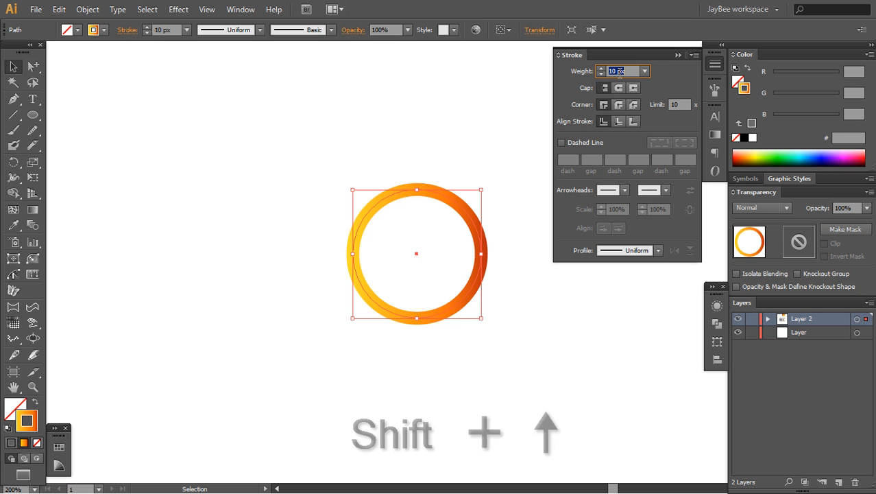
pyautogui.press('shift+up')
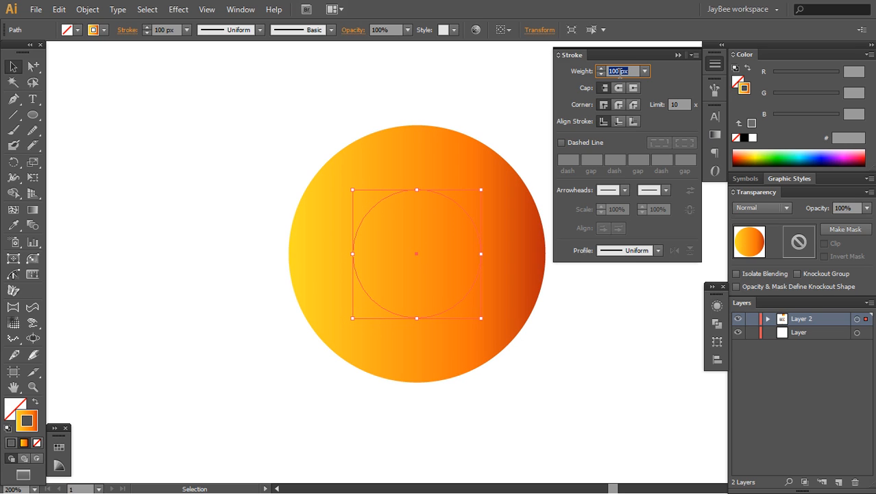
pyautogui.click(540, 285)
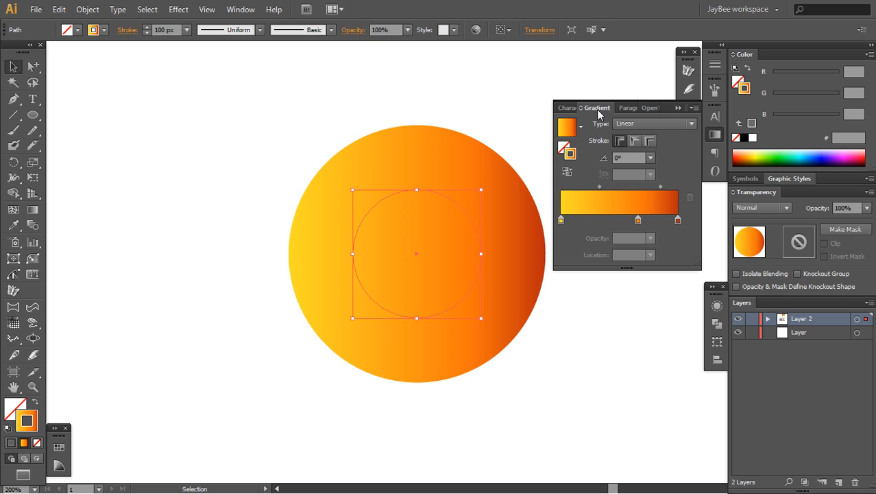
pyautogui.moveTo(676, 160)
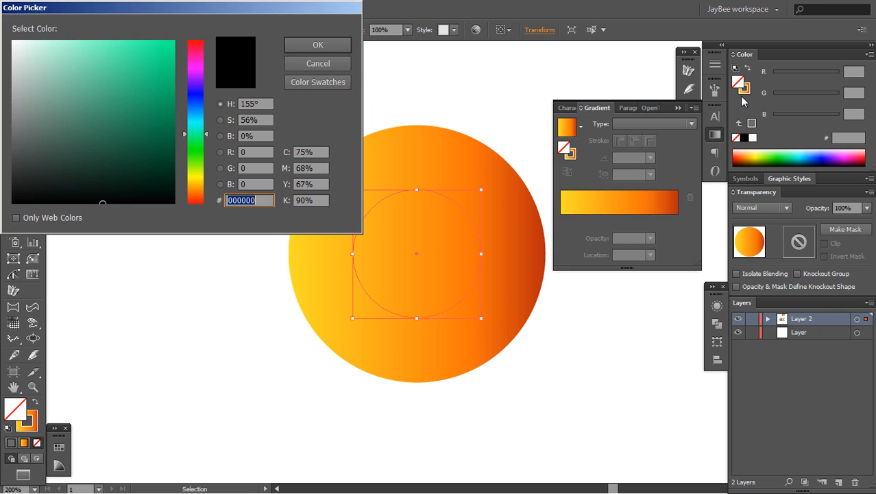
# Step: Set the gradient to apply along the stroke so it sweeps around the disc
pyautogui.press('Escape')
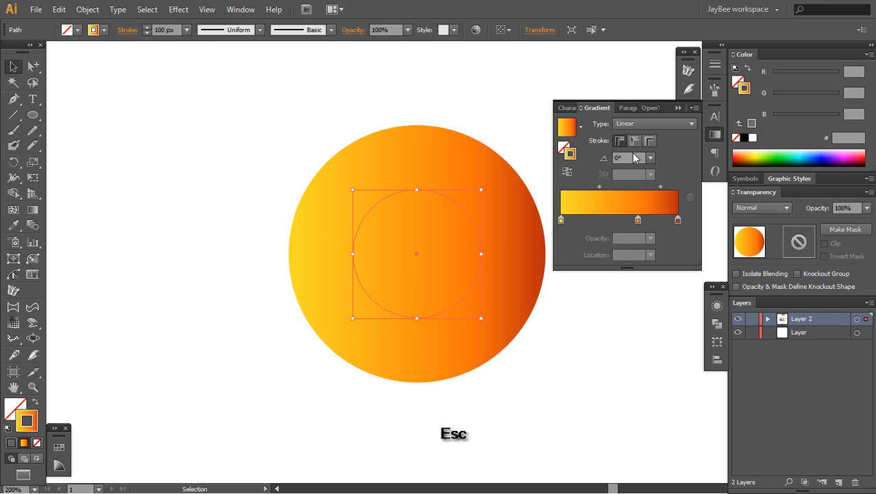
pyautogui.click(634, 142)
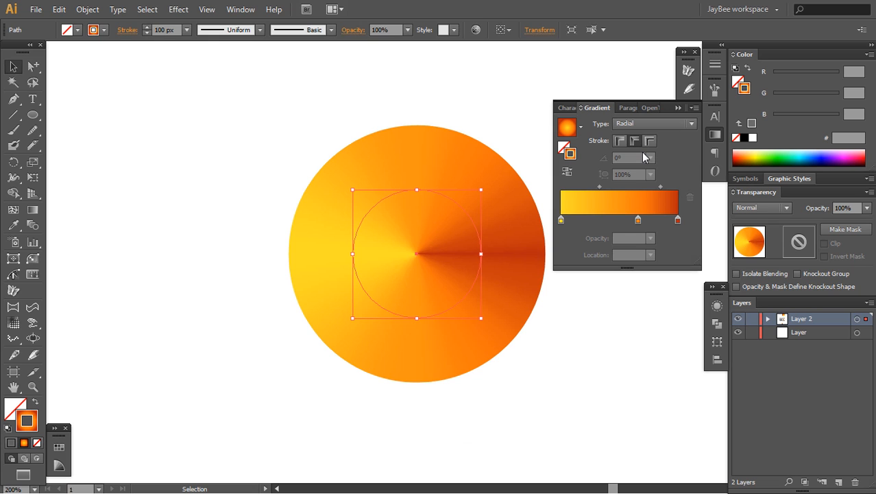
pyautogui.click(651, 123)
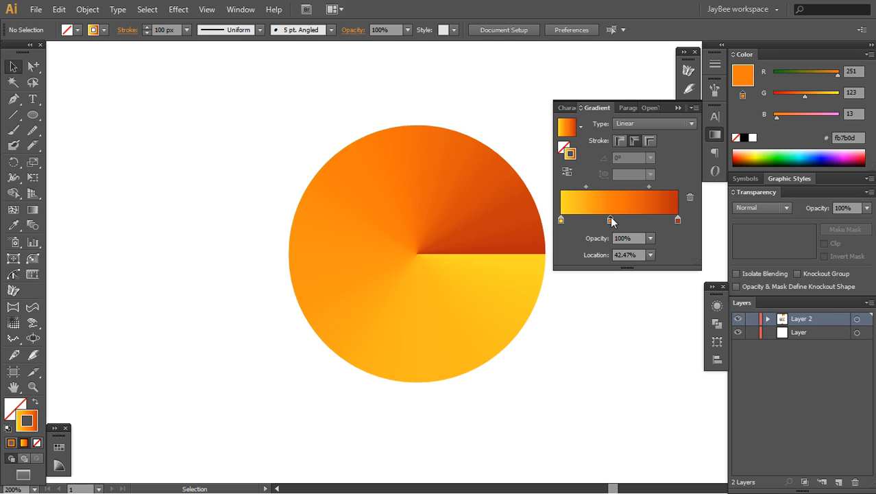
# Step: Slide the middle orange stop toward the red end, to about 74% location
pyautogui.moveTo(610, 220); pyautogui.dragTo(629, 221)
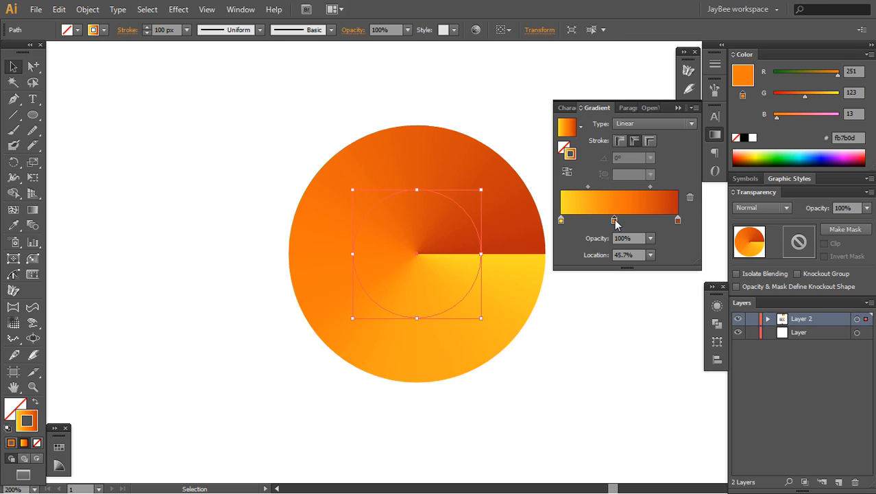
pyautogui.moveTo(615, 220); pyautogui.dragTo(648, 220)
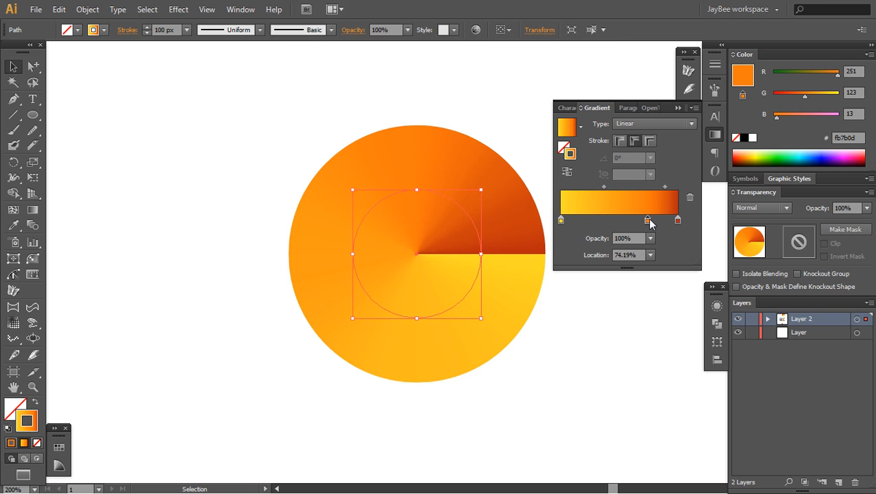
pyautogui.moveTo(647, 219); pyautogui.dragTo(628, 220)
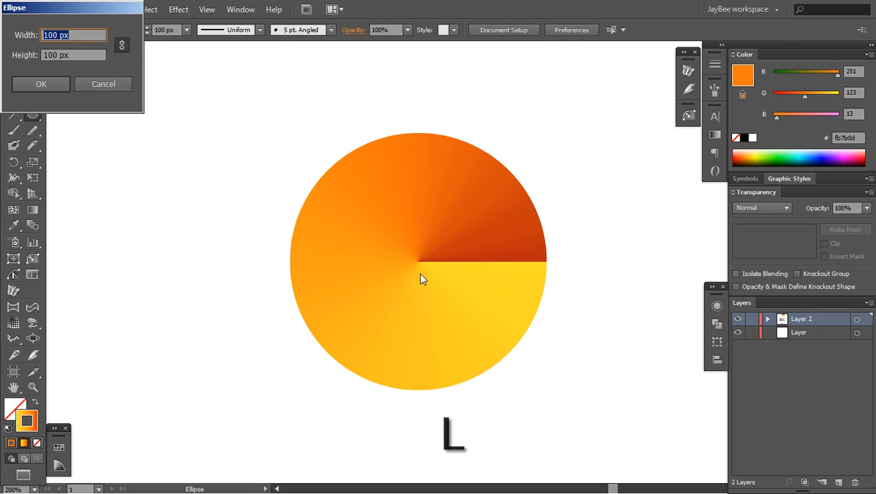
# Step: Add a white 100 px circle with no stroke at the disc's centre, turning it into a gradient ring
pyautogui.click(40, 84)
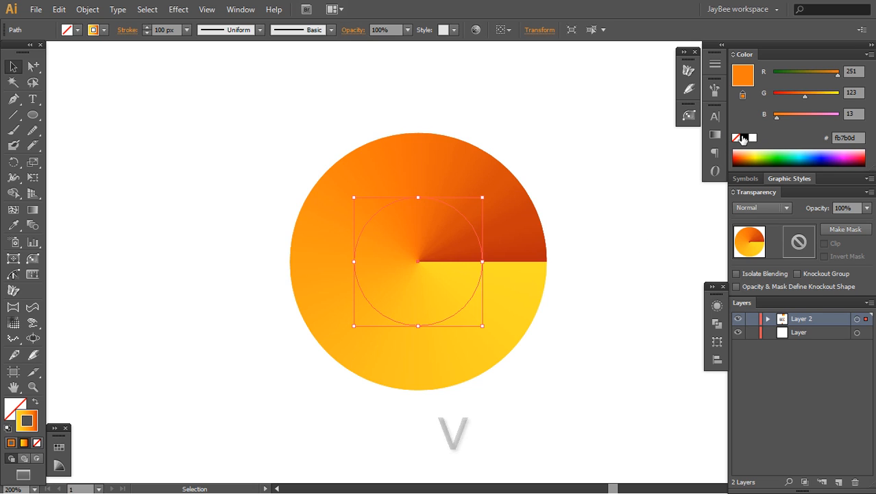
pyautogui.click(752, 138)
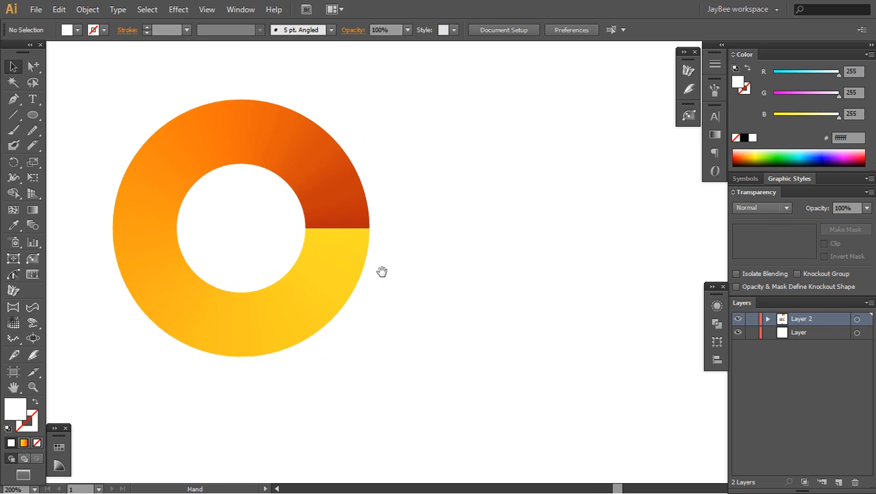
pyautogui.press('m')
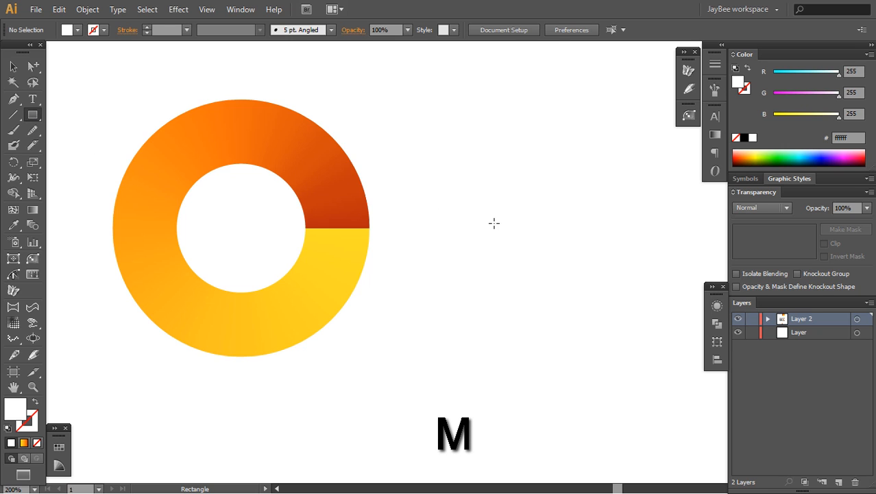
# Step: Add a gray rectangle 50 px wide by 100 px tall to the right of the ring
pyautogui.click(494, 223)
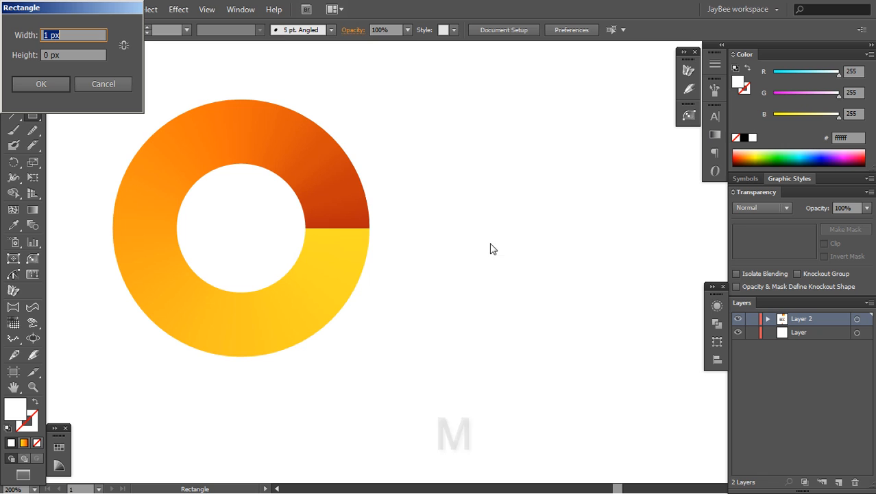
pyautogui.press('Tab')
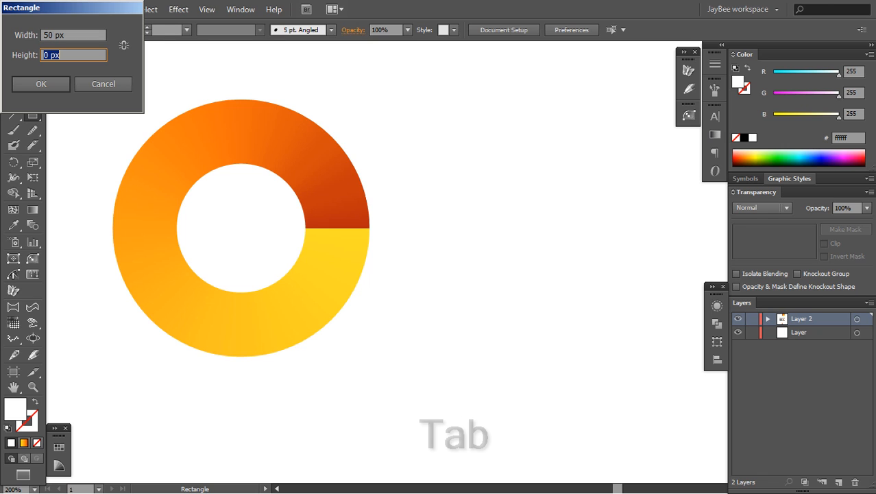
pyautogui.write('100')
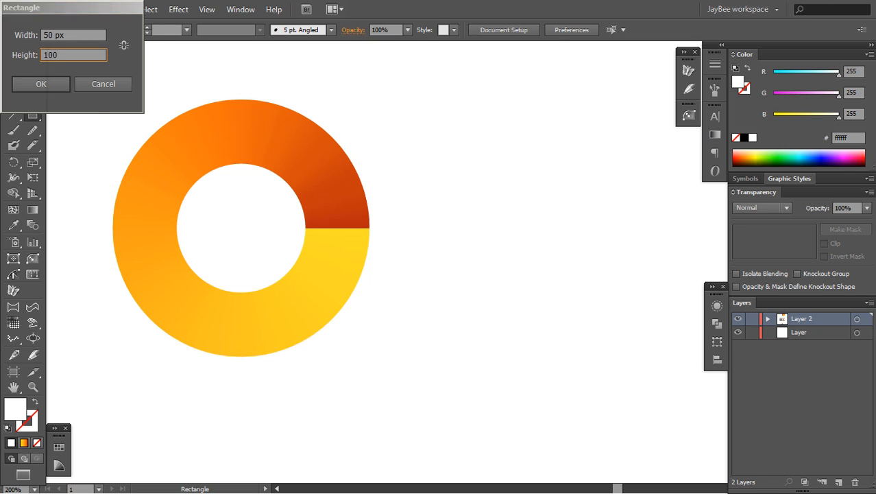
pyautogui.click(41, 84)
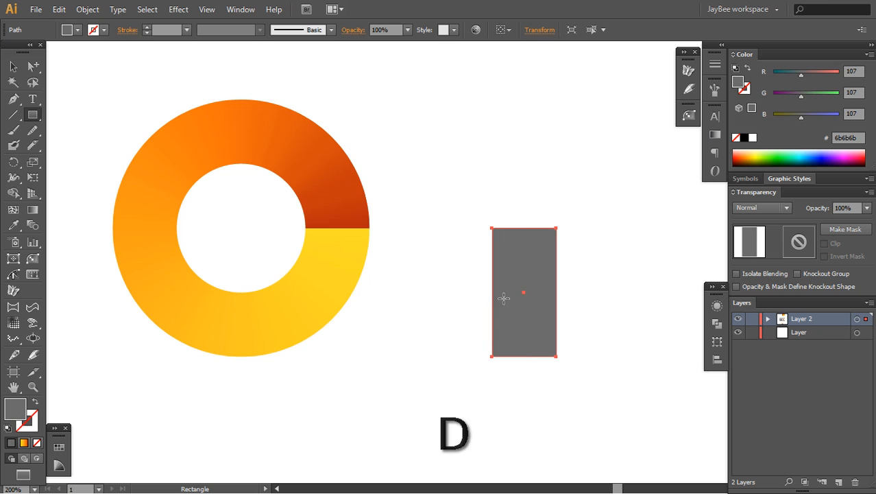
pyautogui.press('space')
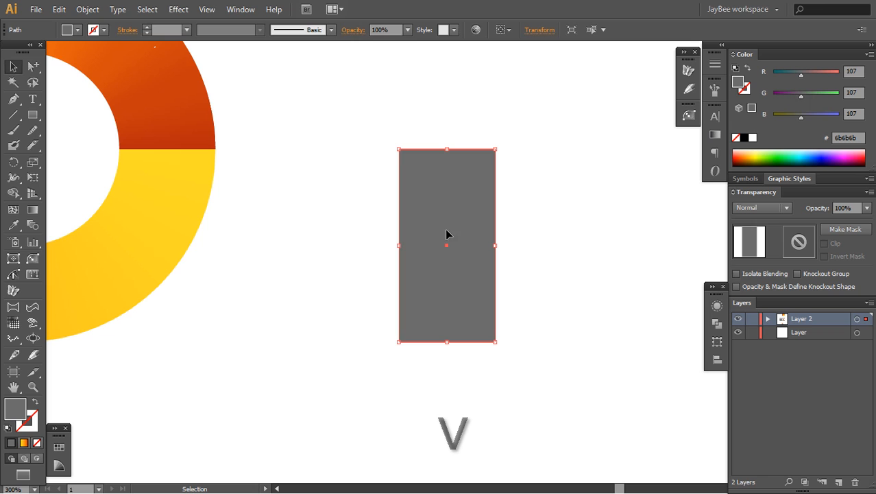
pyautogui.click(207, 9)
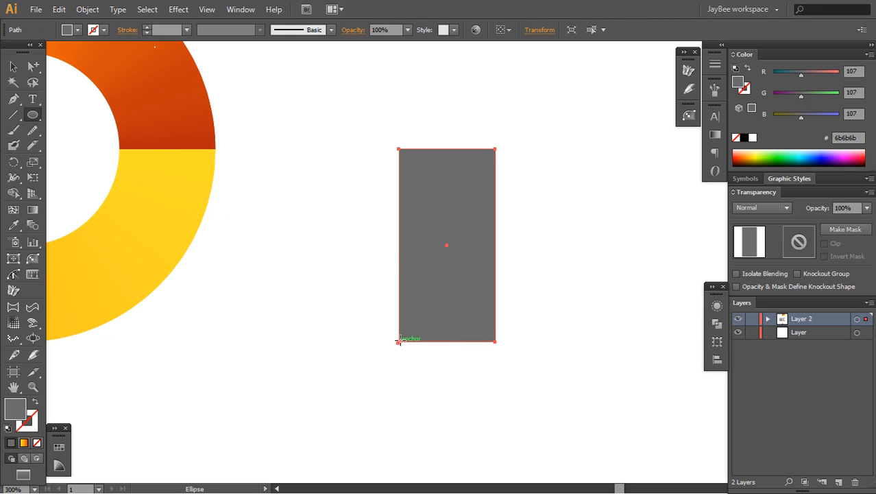
# Step: Draw a circle at the rectangle's lower-left base, checking alignment in Outline view
pyautogui.moveTo(401, 341); pyautogui.dragTo(437, 310)
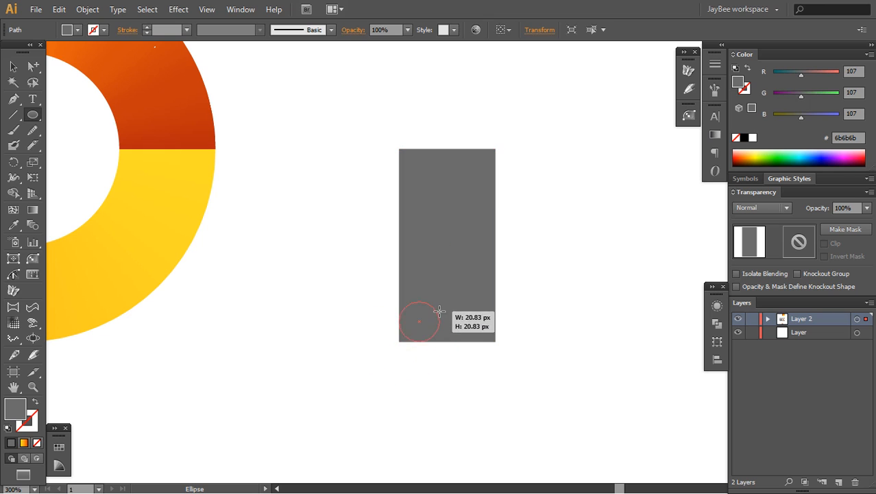
pyautogui.moveTo(439, 312); pyautogui.dragTo(494, 254)
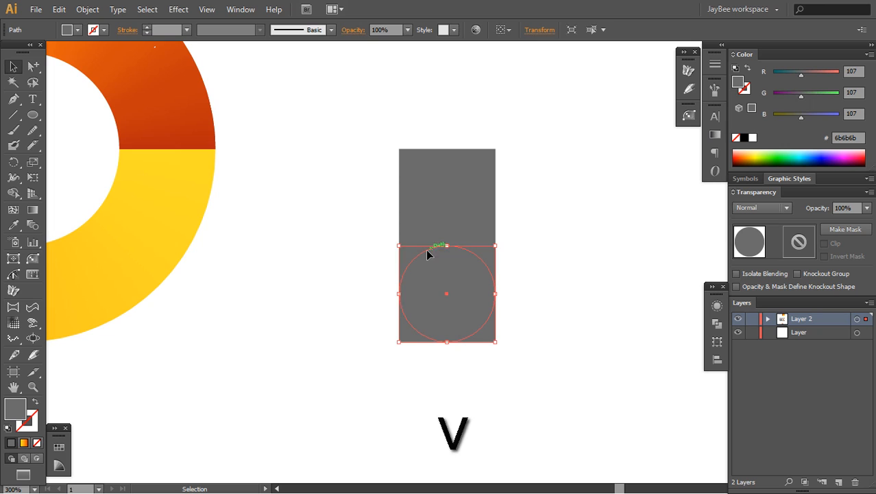
pyautogui.press('ctrl+y')
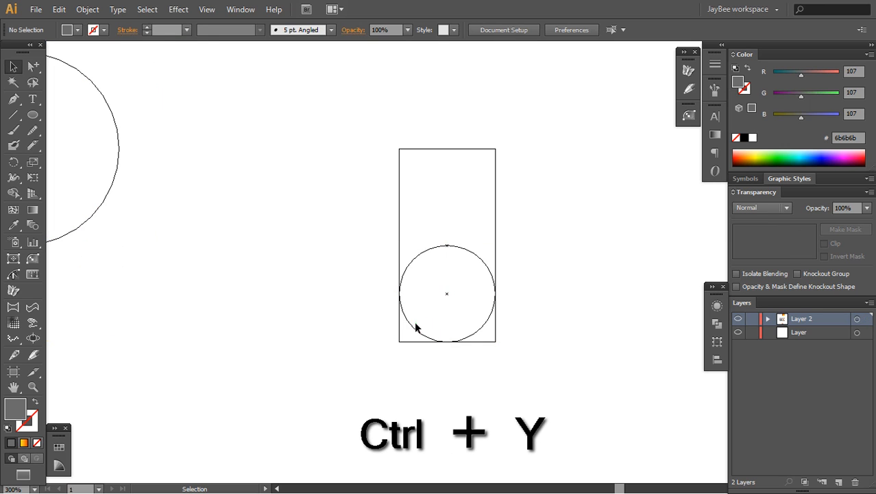
pyautogui.moveTo(343, 357)
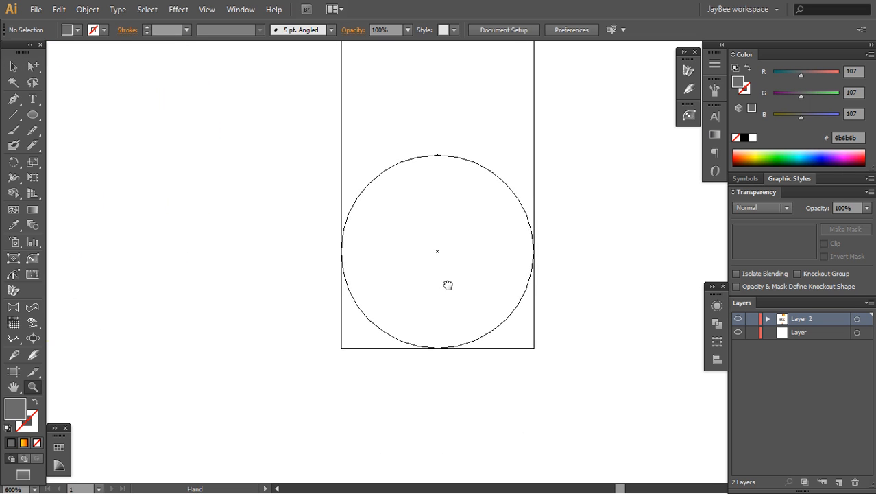
pyautogui.press('ctrl+y')
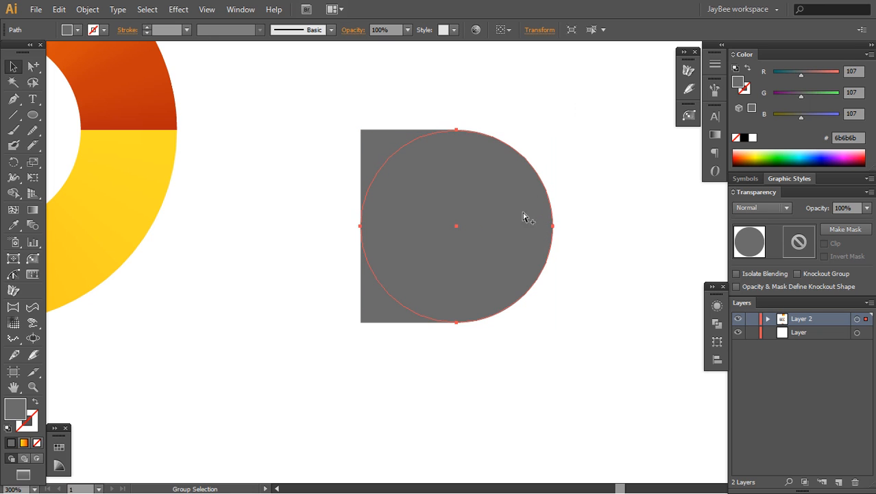
# Step: Subtract the circle to give the tail a rounded lower-left curve and move it onto the ring's right edge
pyautogui.press('ctrl+u')
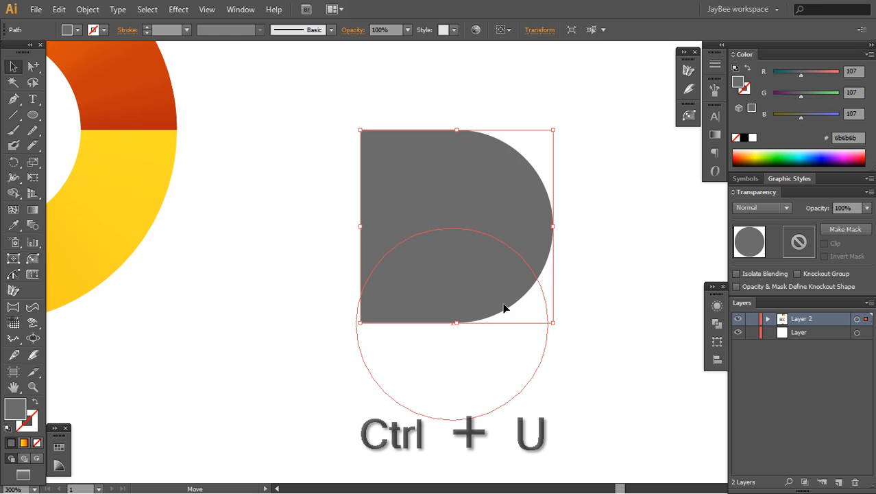
pyautogui.press('shift+m')
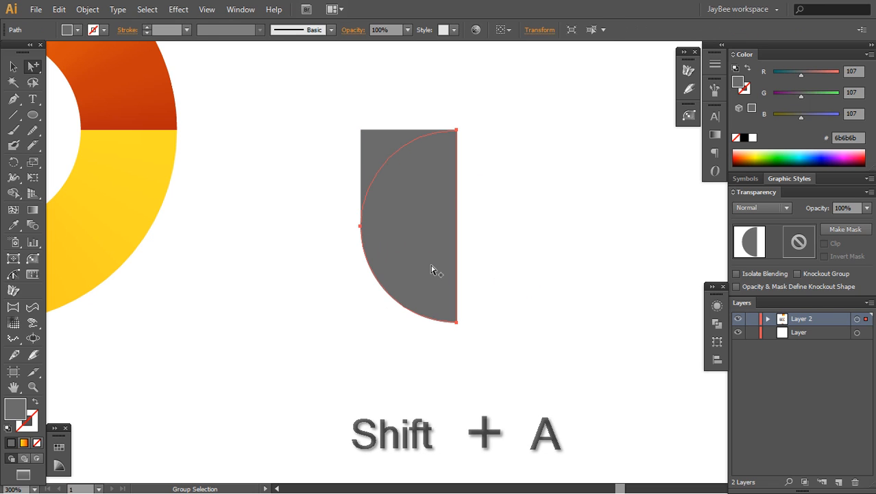
pyautogui.press('z')
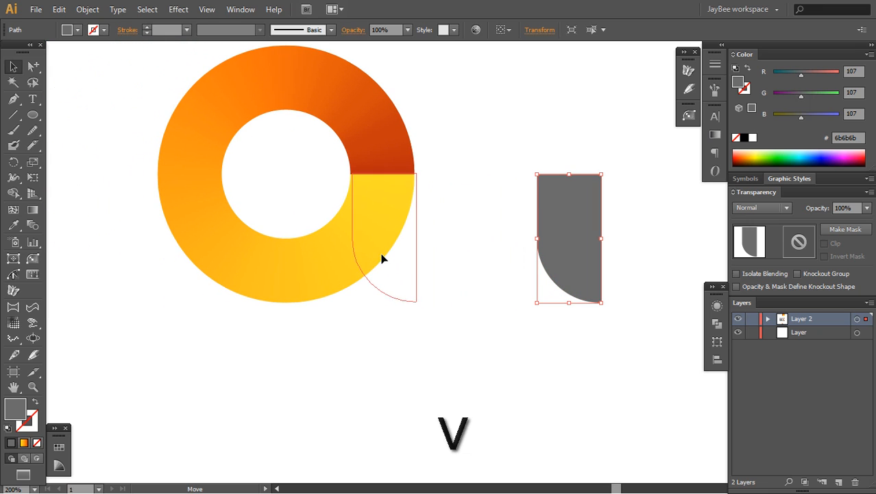
pyautogui.moveTo(569, 239); pyautogui.dragTo(429, 275)
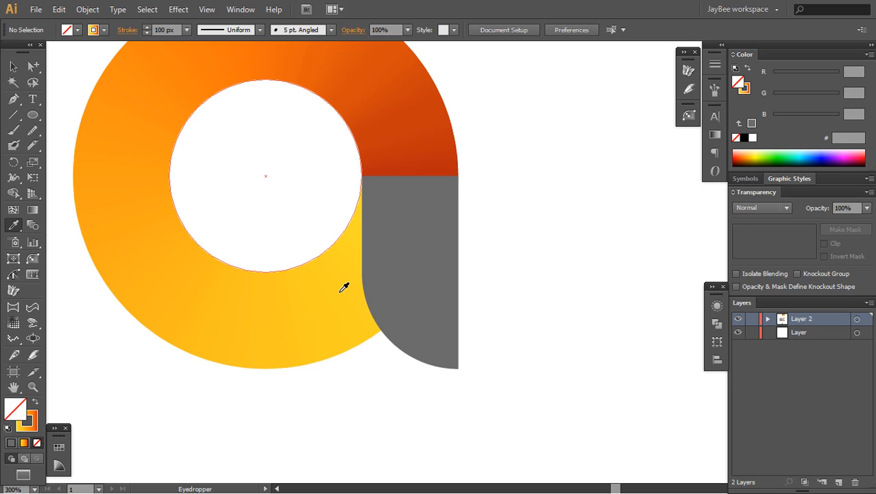
# Step: Sample the ring's gradient onto the tail and run it vertically, dark red at the top to orange below
pyautogui.click(401, 271)
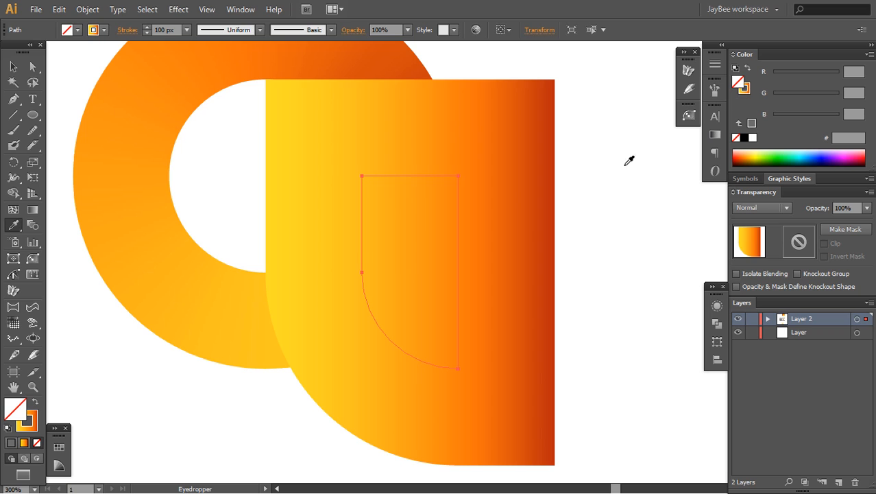
pyautogui.press('shift+x')
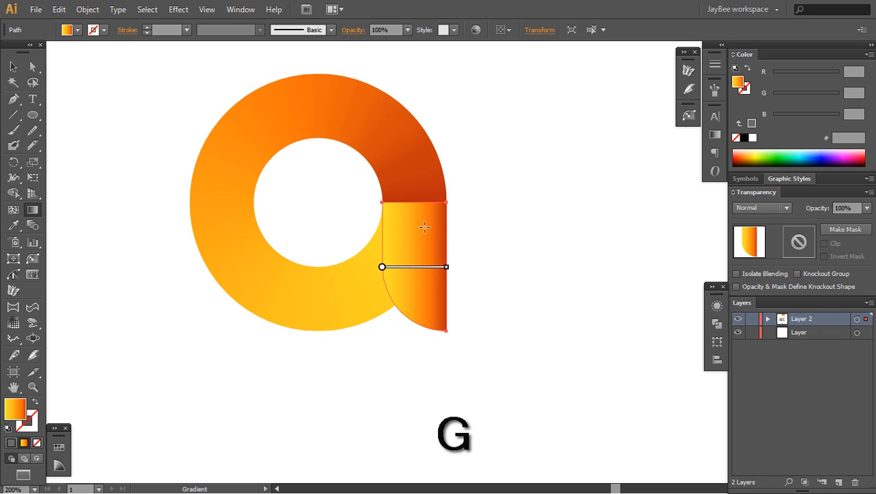
pyautogui.moveTo(248, 219)
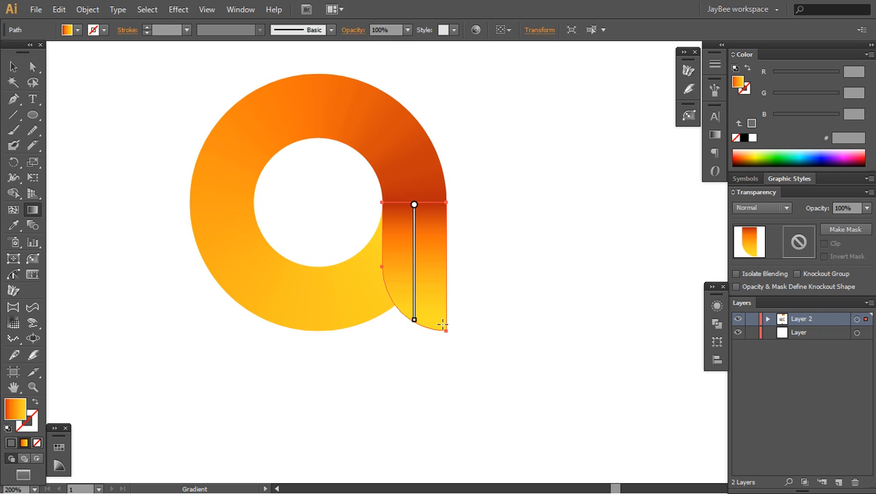
pyautogui.moveTo(413, 320); pyautogui.dragTo(440, 354)
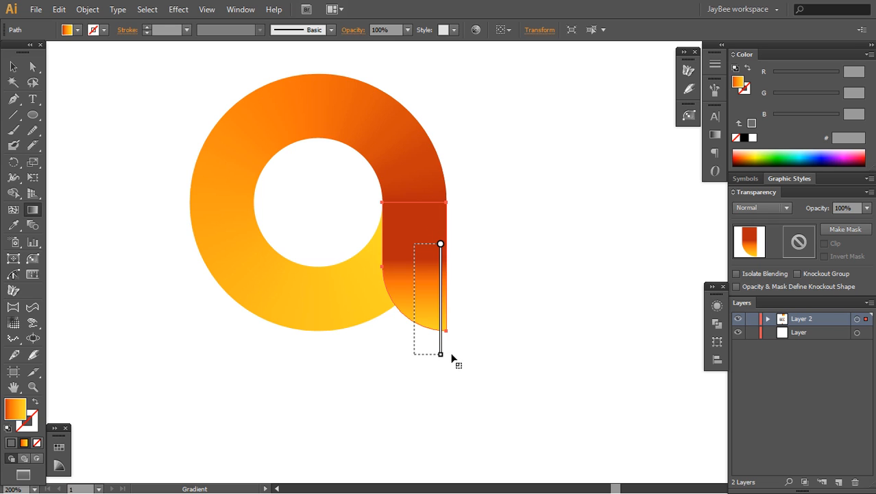
pyautogui.moveTo(441, 243); pyautogui.dragTo(414, 402)
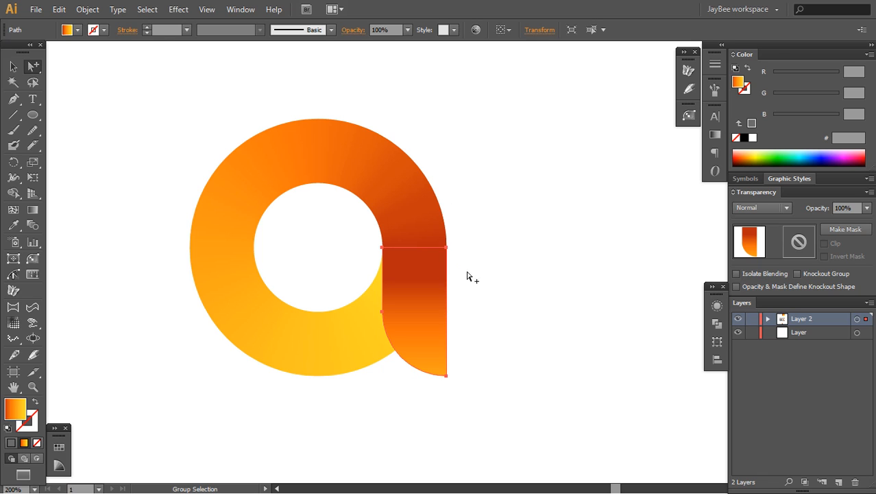
# Step: Rotate and flip the tail, undoing until it sits against the ring's right side as the 'a' stem
pyautogui.press('r')
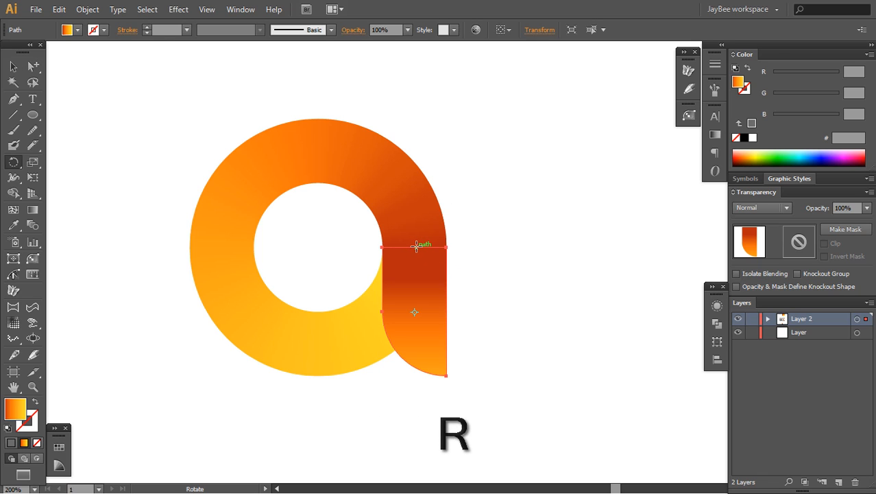
pyautogui.moveTo(433, 311)
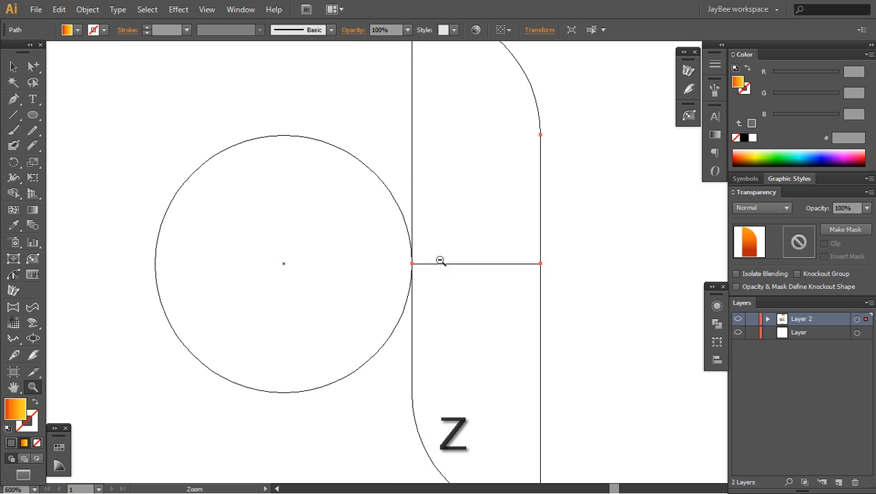
pyautogui.press('ctrl+y')
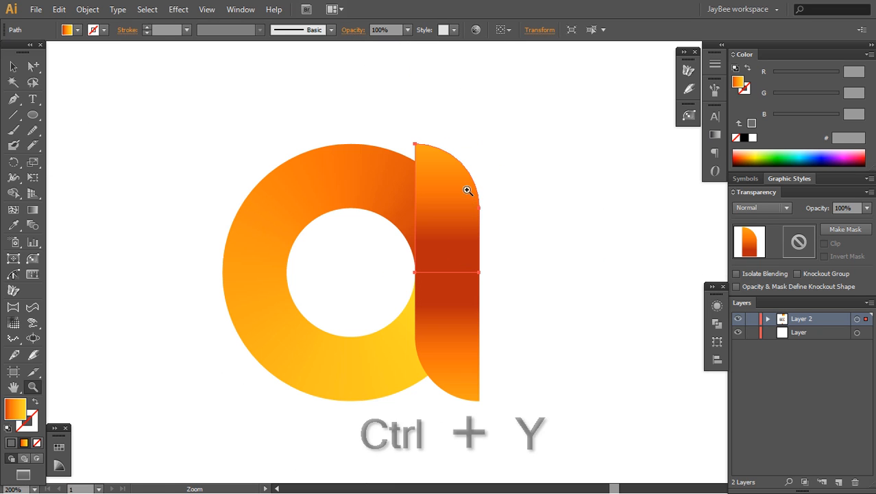
pyautogui.press('ctrl+x')
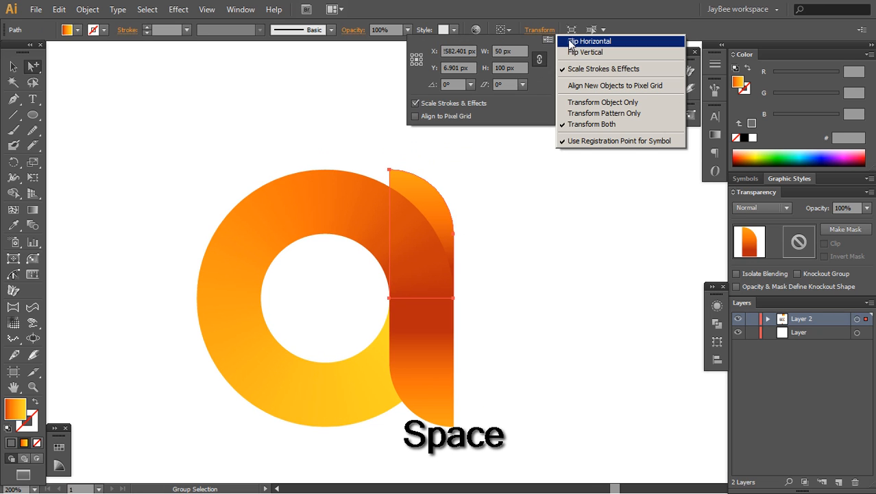
pyautogui.press('ctrl+z')
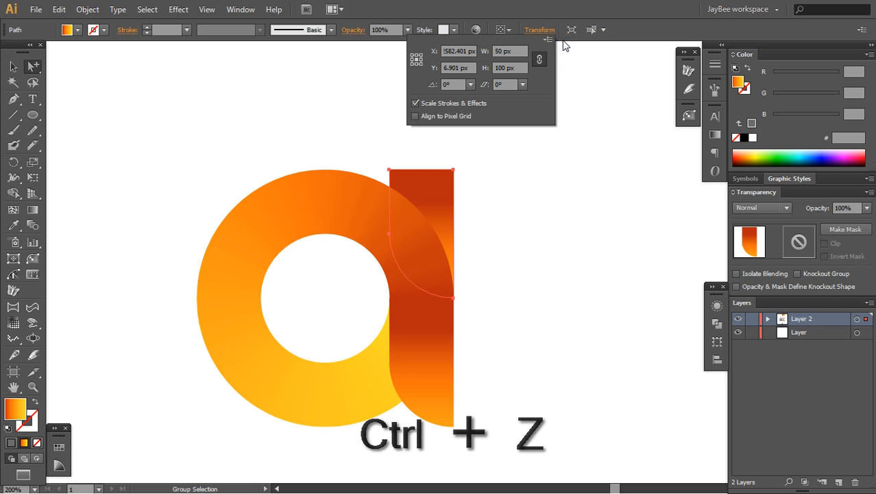
pyautogui.press('ctrl+z')
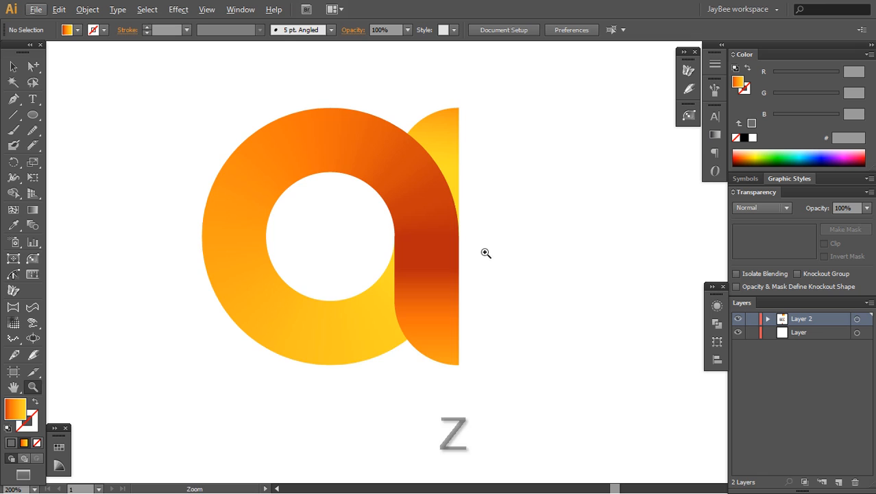
# Step: Copy the tail piece and merge its halves into a single leaf shape with Shape Builder
pyautogui.press('shift+a')
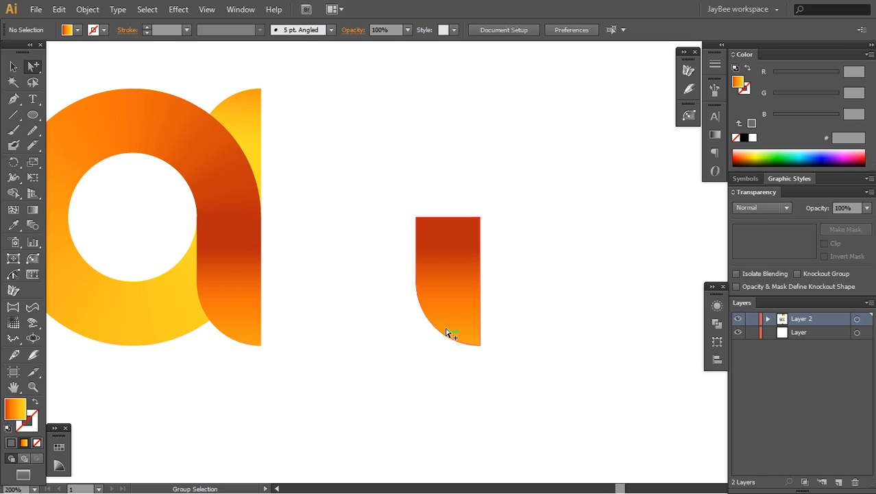
pyautogui.press('ctrl+c')
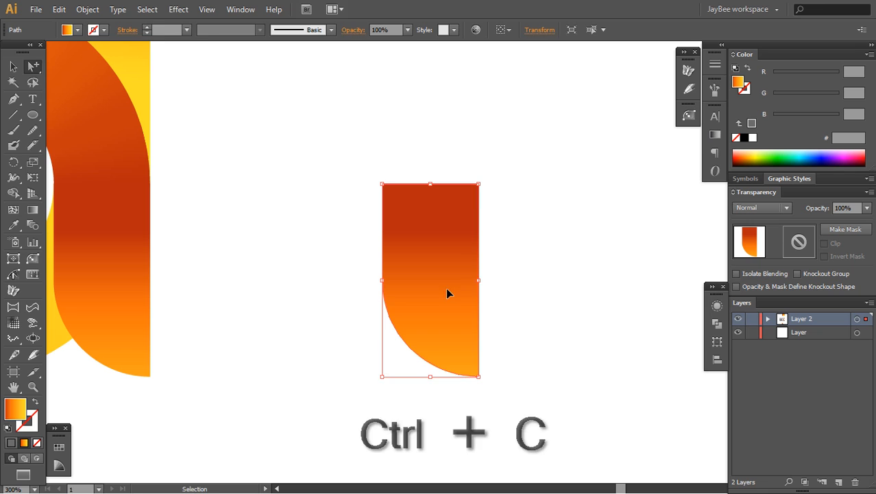
pyautogui.press('r')
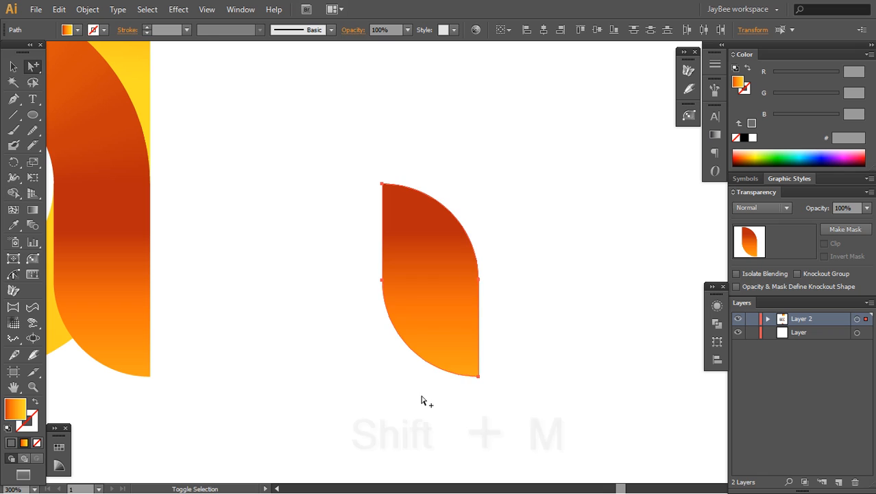
pyautogui.press('shift+a')
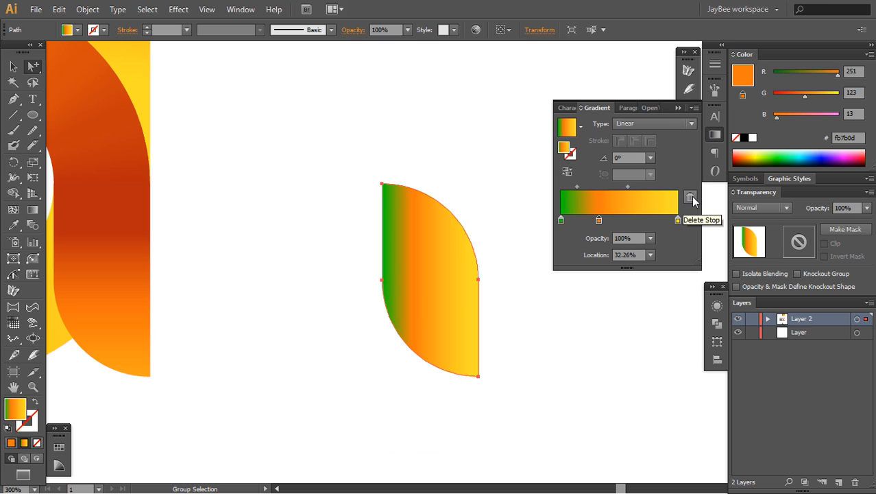
# Step: Give the leaf a green-to-yellow linear gradient without the orange stop and rotate it to a slant
pyautogui.click(689, 198)
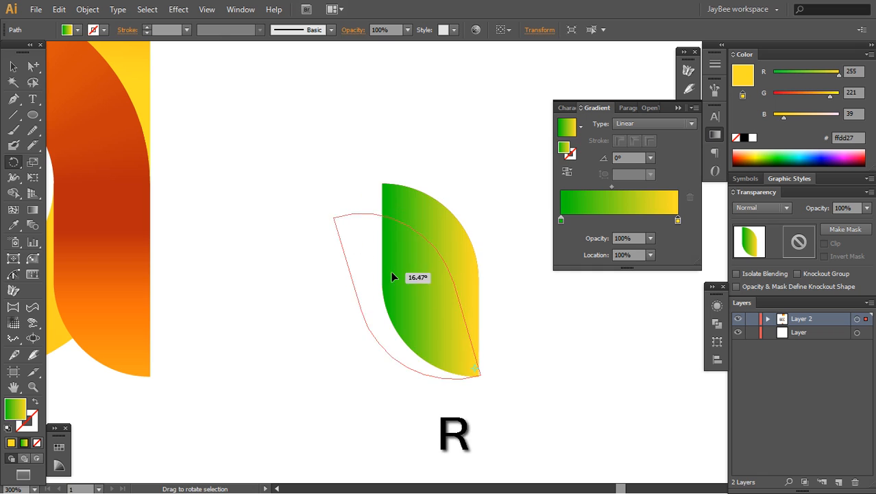
pyautogui.press('shift+a')
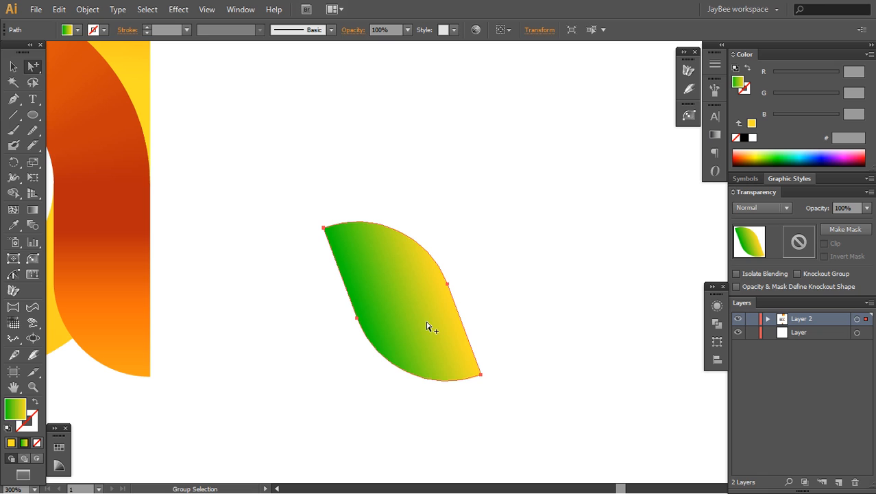
pyautogui.press('ctrl+r')
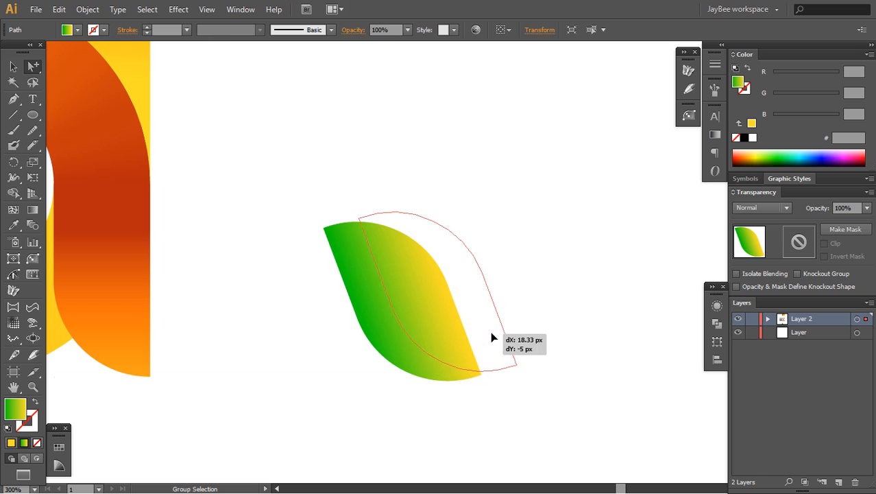
pyautogui.press('ctrl+f')
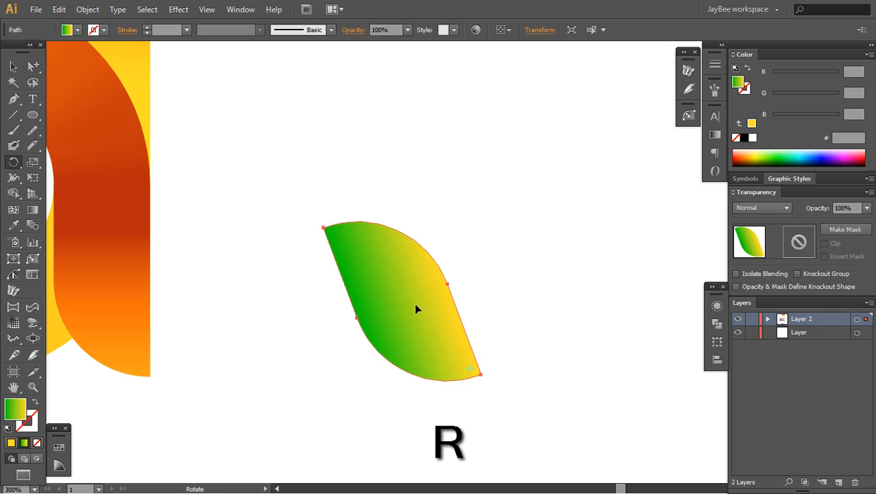
# Step: Make a second gradient leaf tilted the other way, overlapping the first, and copy it
pyautogui.moveTo(418, 309); pyautogui.dragTo(521, 318)
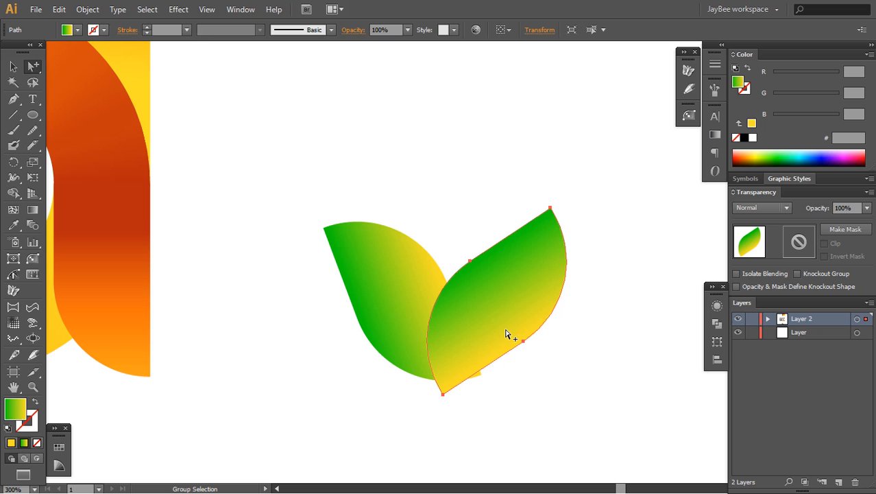
pyautogui.moveTo(511, 335); pyautogui.dragTo(493, 343)
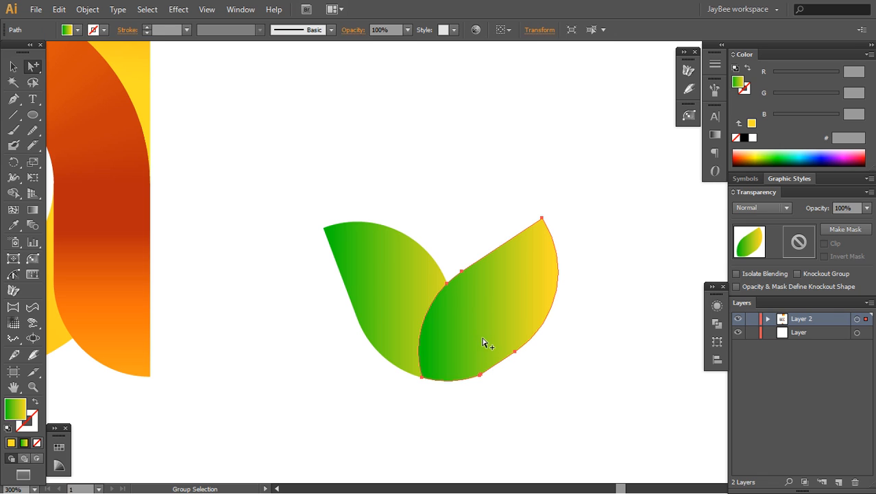
pyautogui.press('ctrl+c')
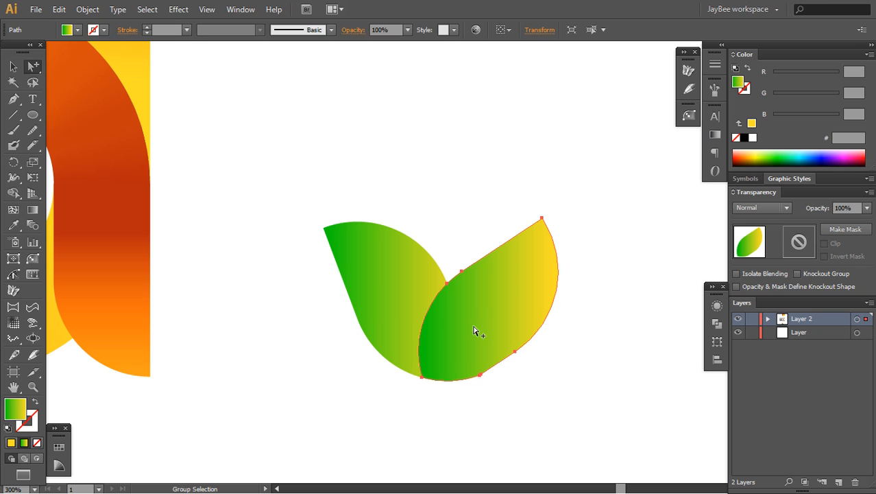
pyautogui.press('r')
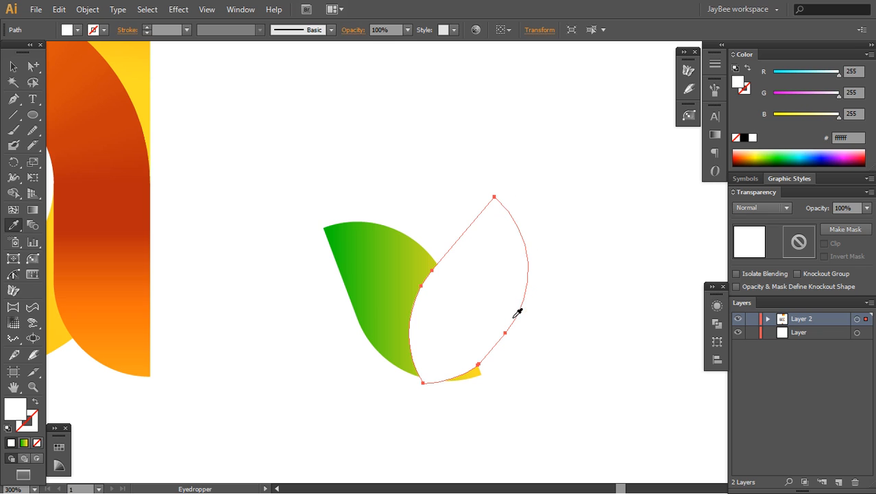
# Step: Fill the pasted leaf copy with the white background colour and send it behind the second leaf
pyautogui.click(12, 65)
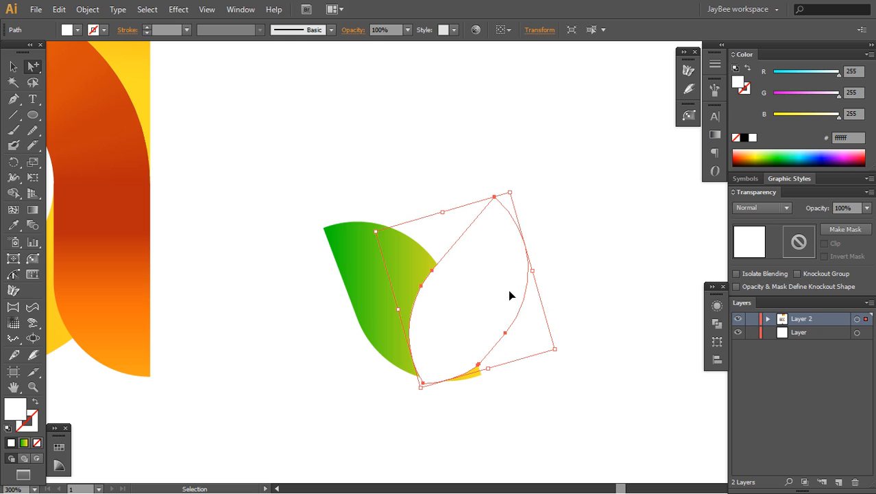
pyautogui.press('ctrl+z')
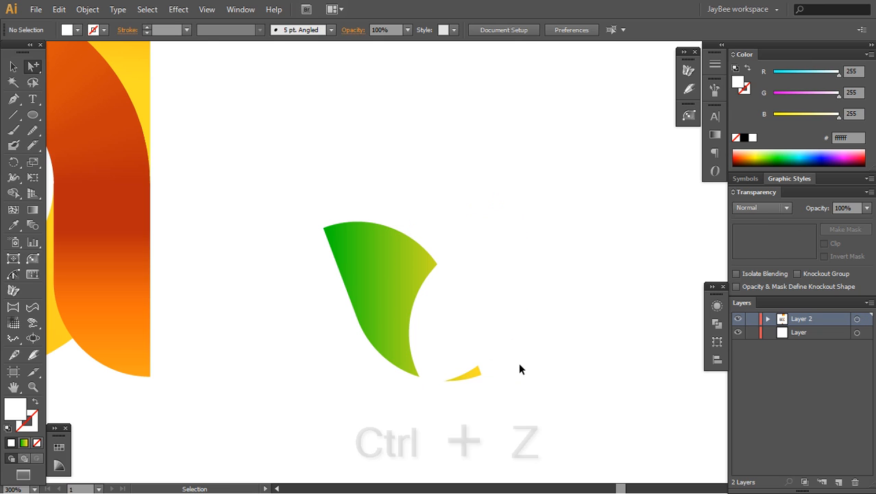
pyautogui.press('ctrl+z')
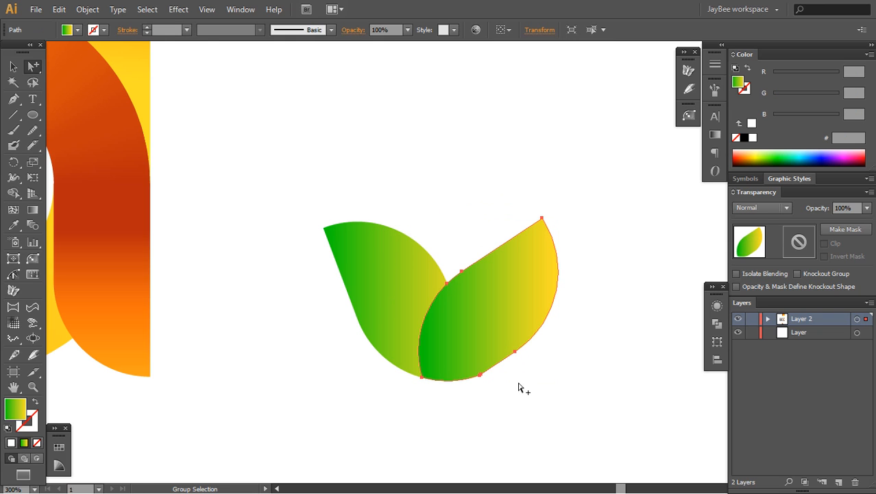
pyautogui.press('ctrl+b')
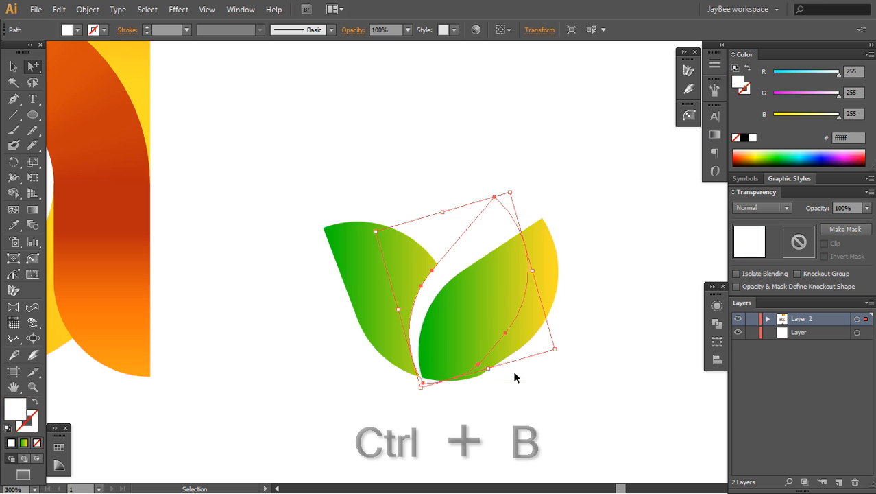
# Step: Move the leaf pair beside the 'a' tail and rotate the group around the ring's centre
pyautogui.press('z')
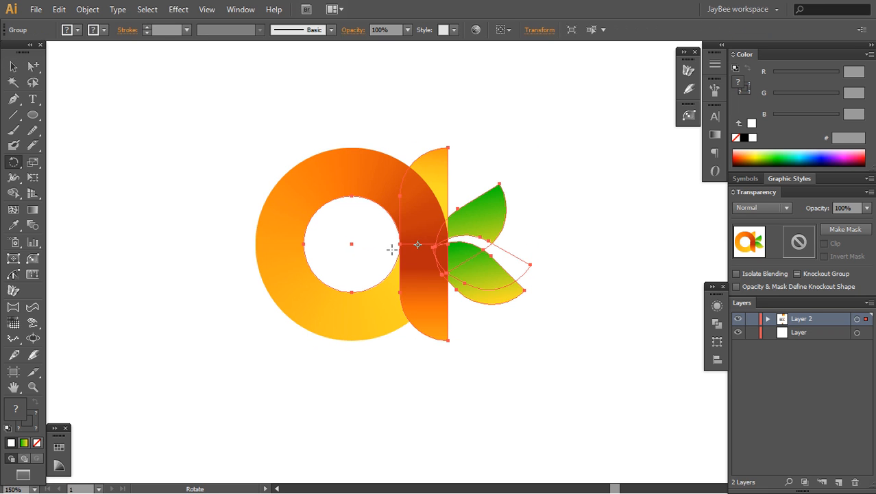
pyautogui.moveTo(417, 245); pyautogui.dragTo(311, 177)
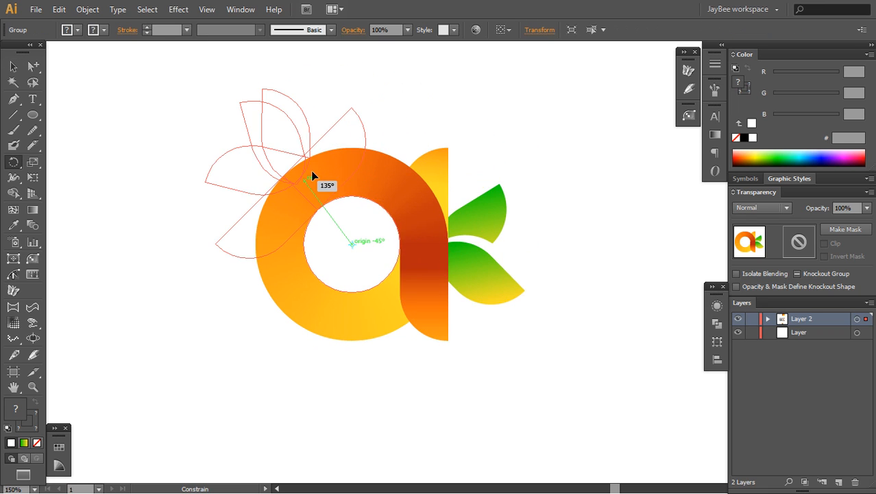